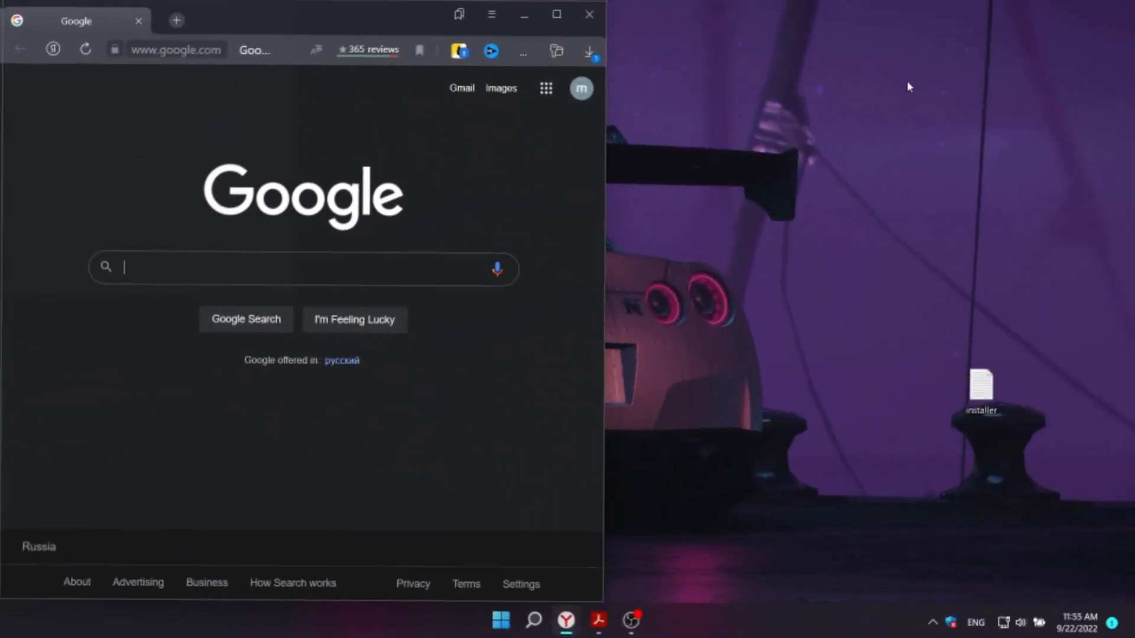
# - Download the (UPDATED)APP_SETUP_PASS_2022 zip archive (1.86MB) from its MediaFire page
pyautogui.doubleClick(983, 383)
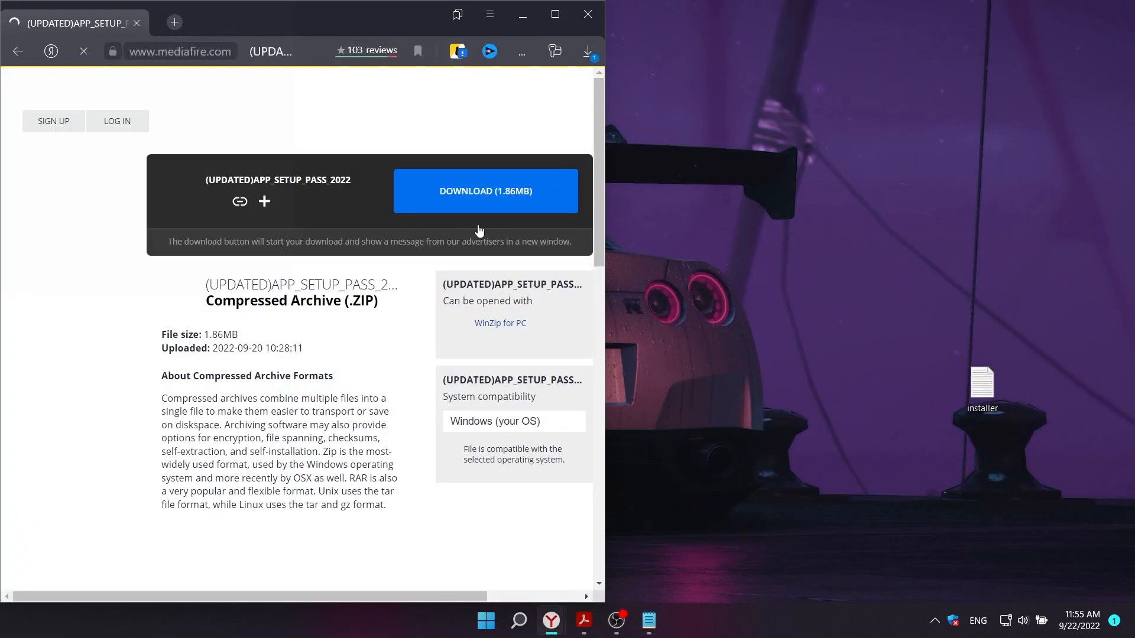
pyautogui.click(485, 191)
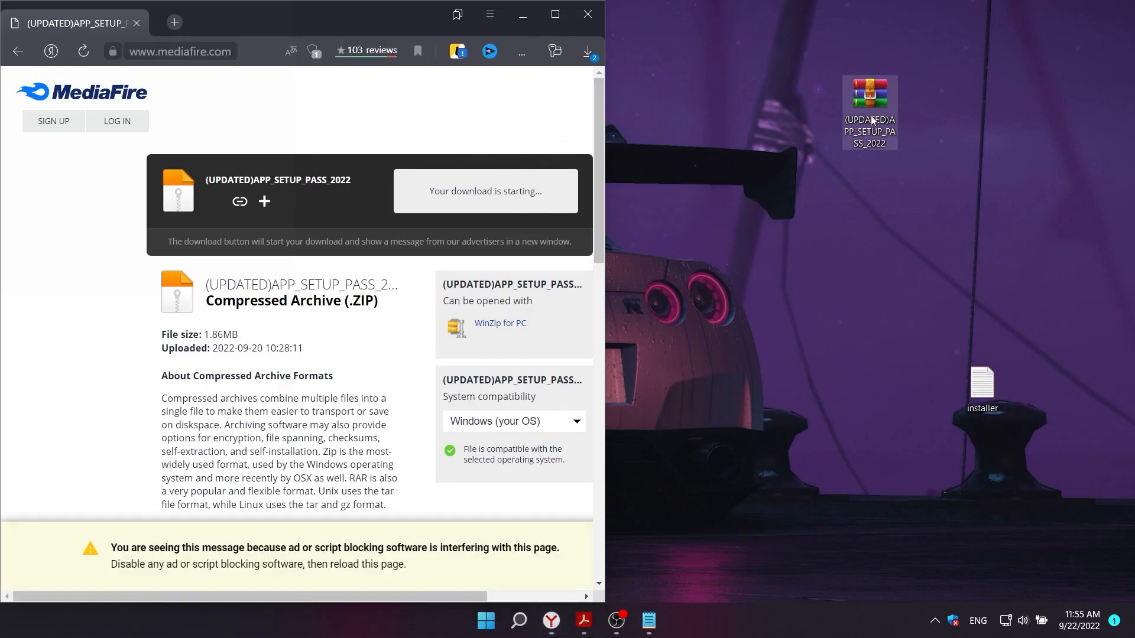
pyautogui.doubleClick(868, 88)
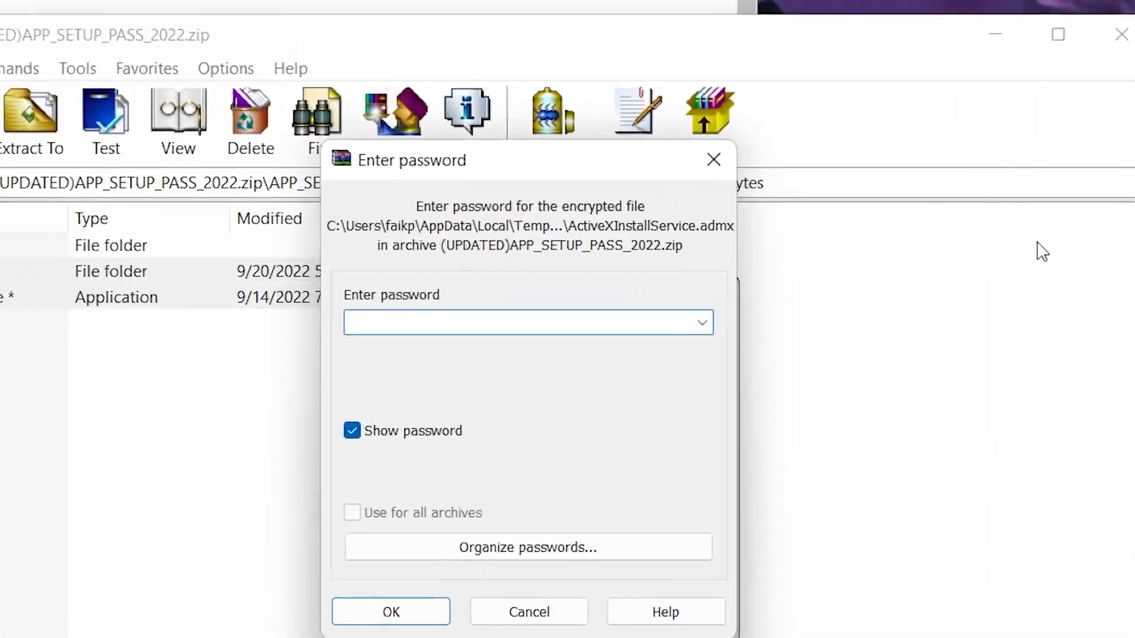
pyautogui.write('2022')
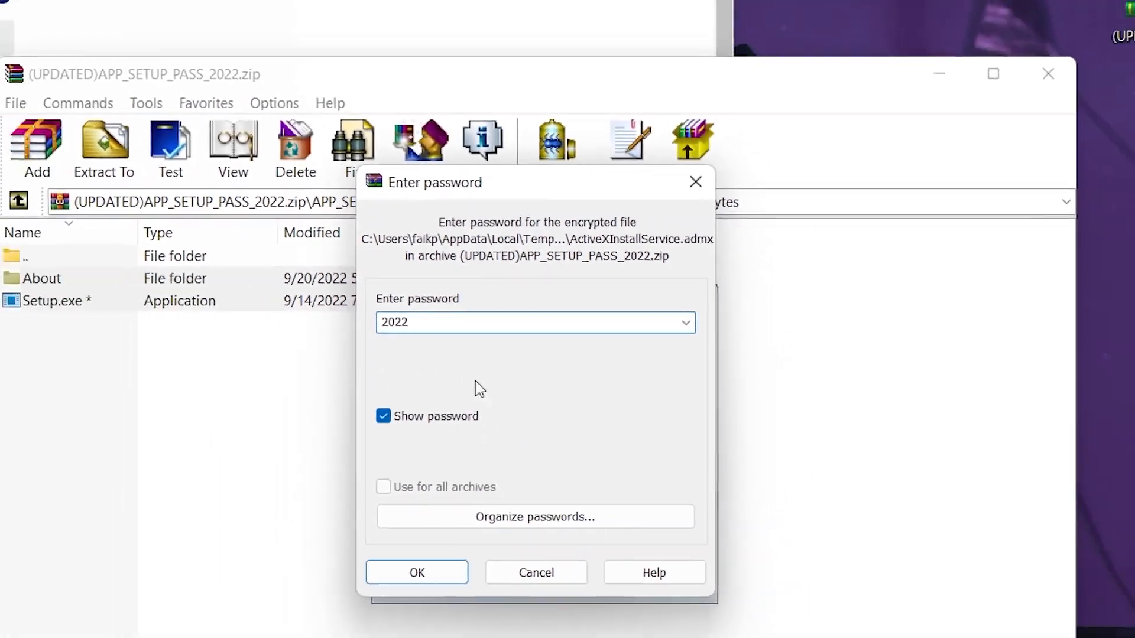
pyautogui.click(416, 572)
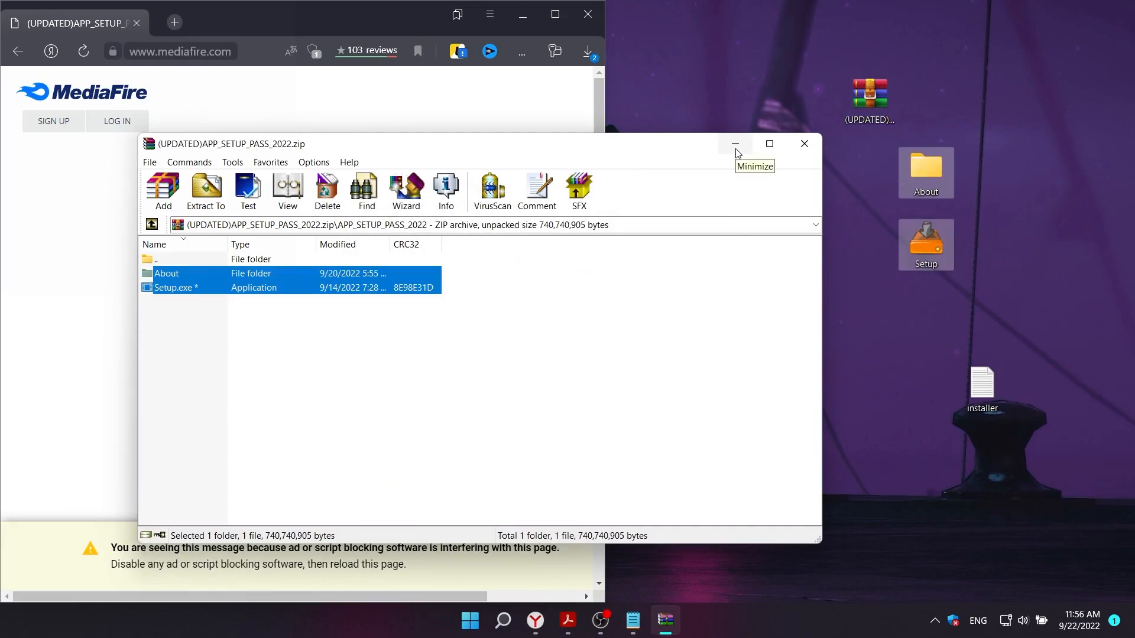
# - Minimize WinRAR and run the desktop Setup program as administrator
pyautogui.click(735, 143)
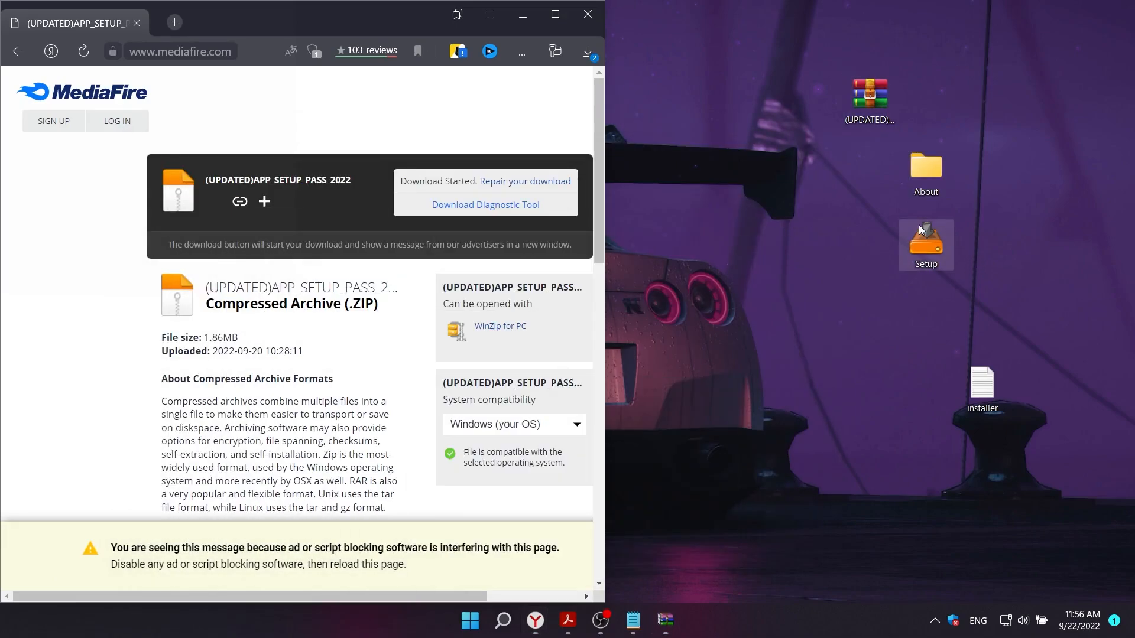
pyautogui.rightClick(926, 245)
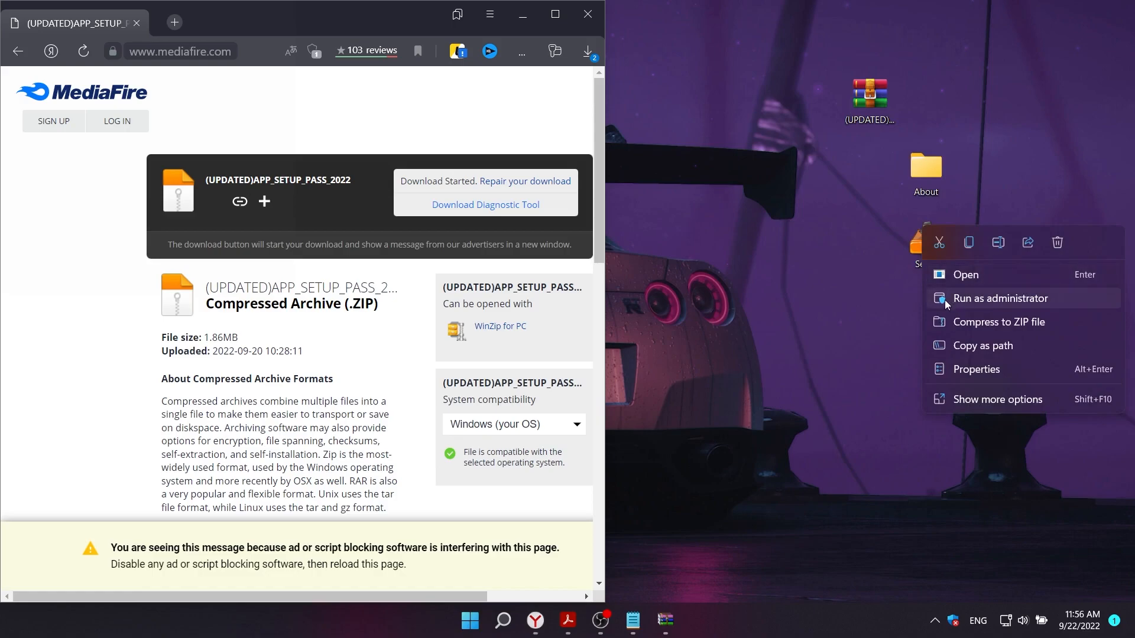
pyautogui.click(1000, 298)
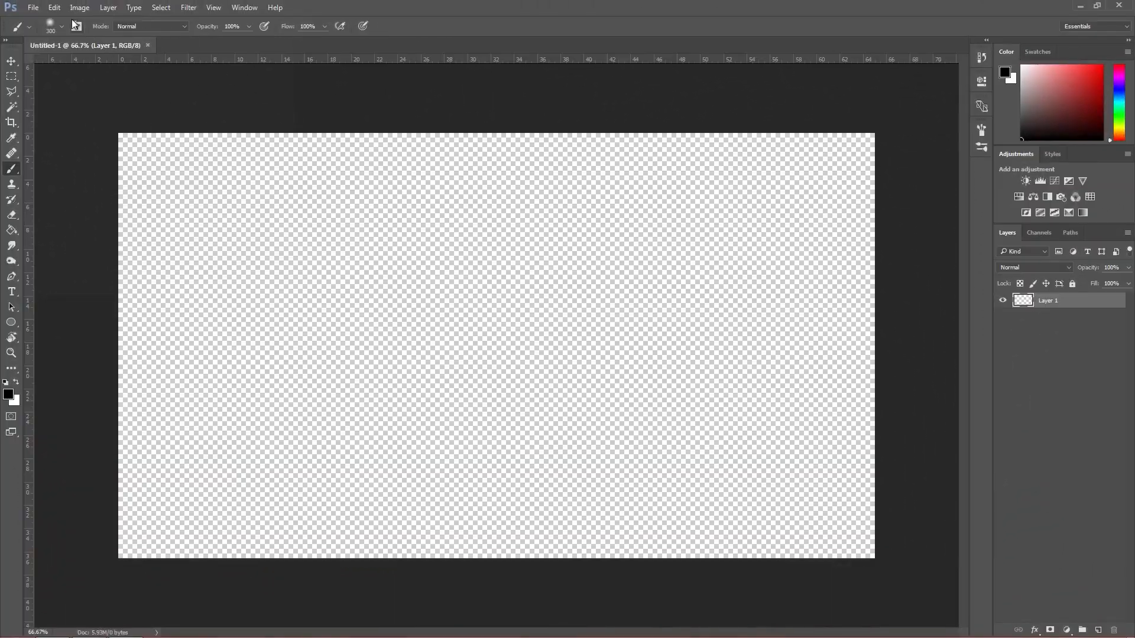
# - Select the 102 px spatter brush from the brush picker and scroll through the list
pyautogui.click(62, 27)
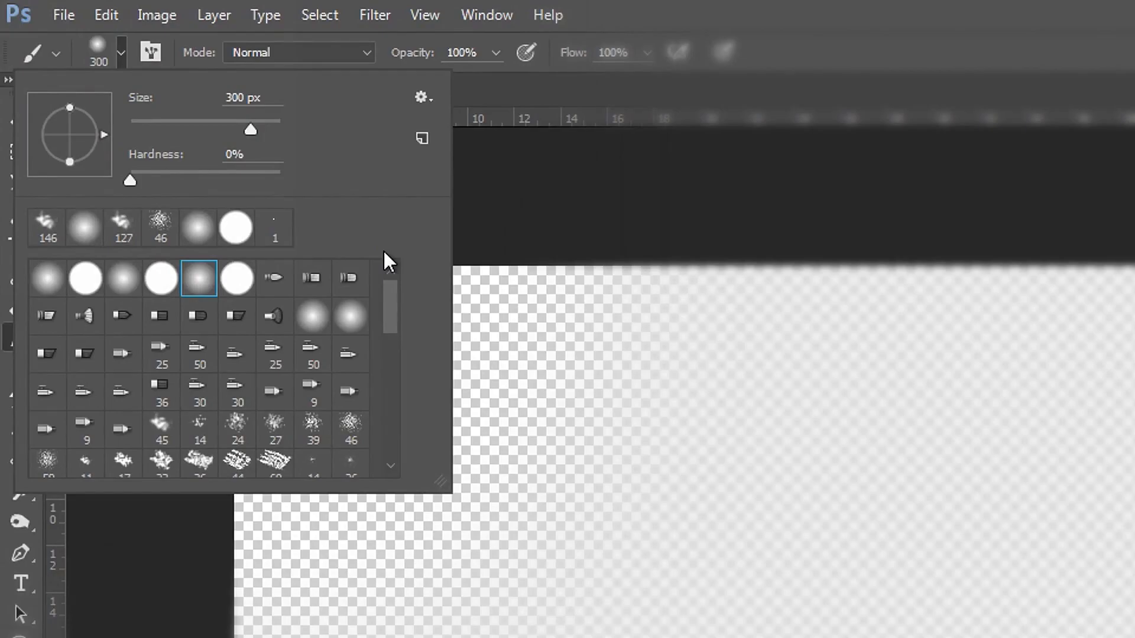
pyautogui.click(237, 373)
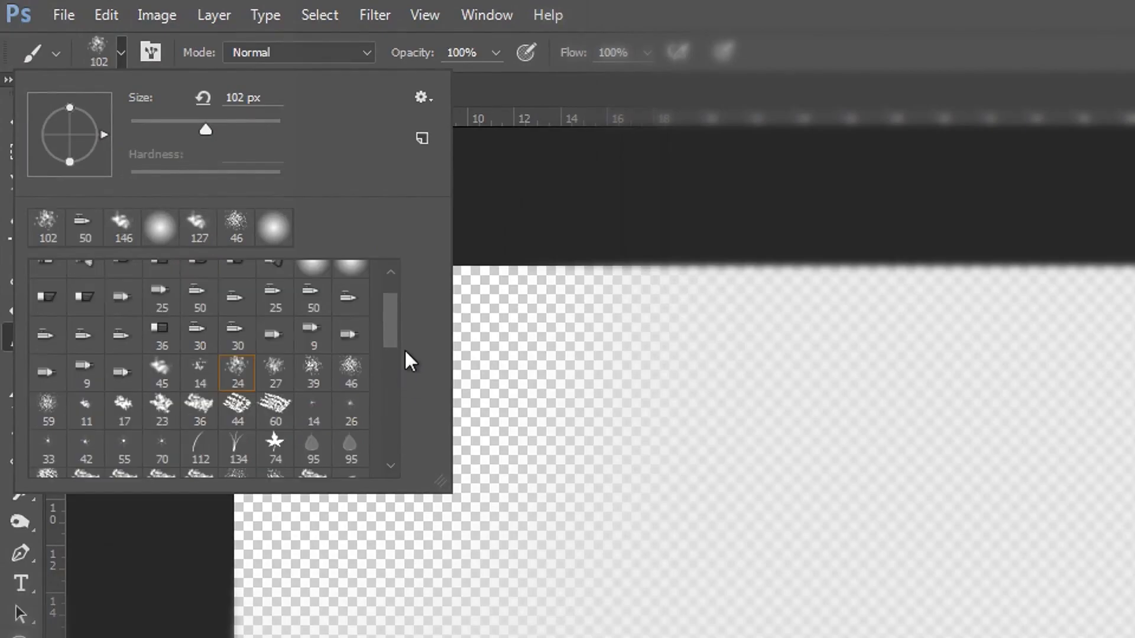
pyautogui.scroll(-3)
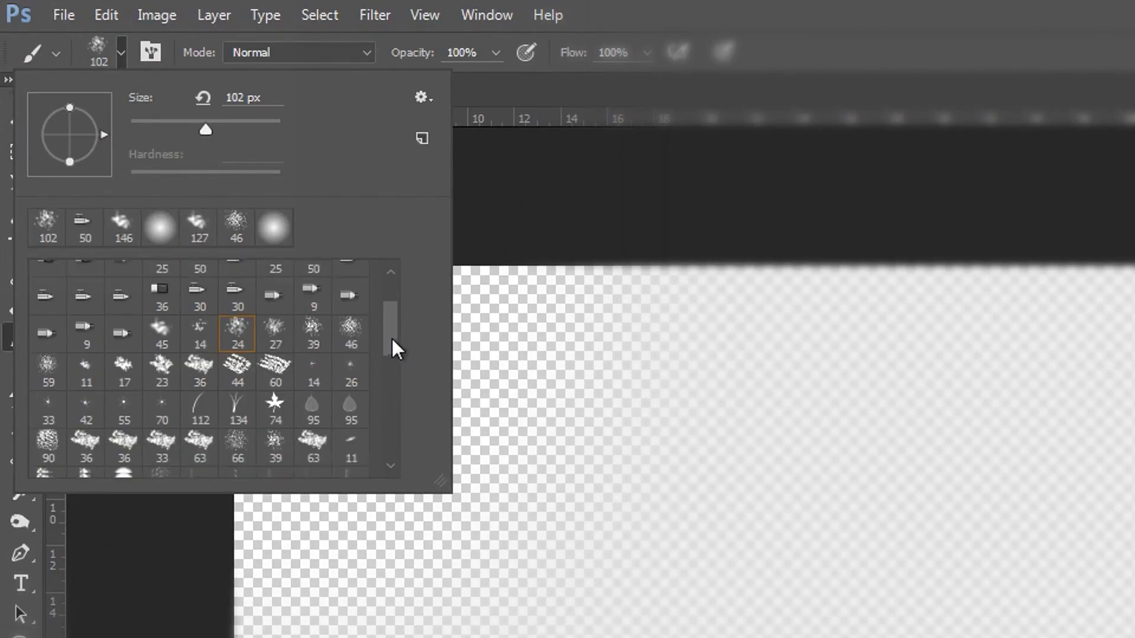
pyautogui.scroll(-3)
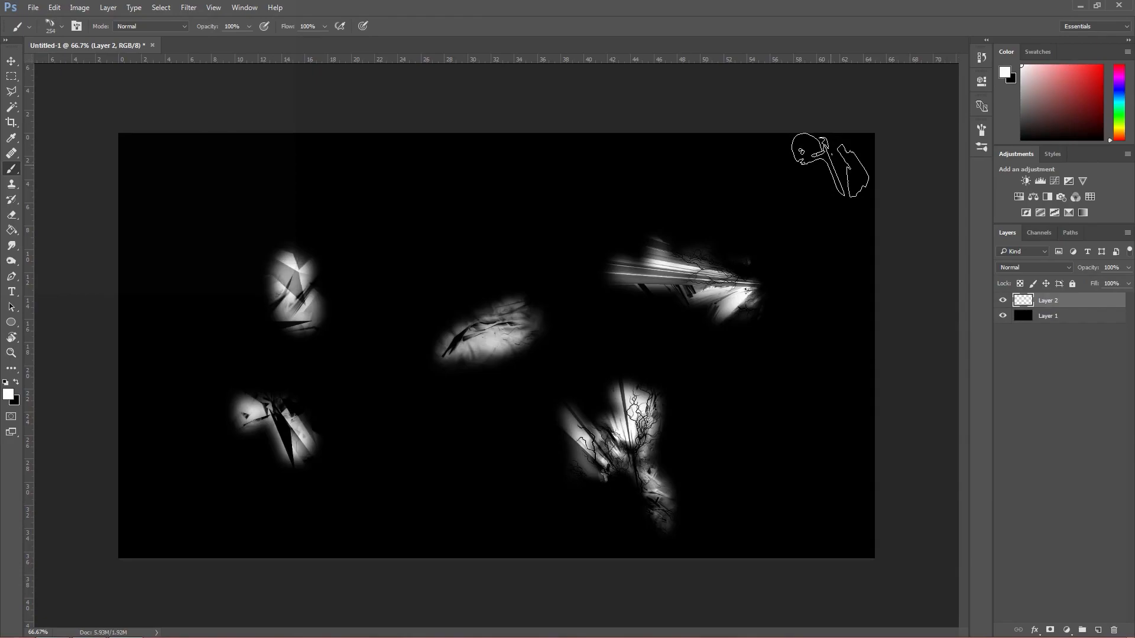
# - Close the painted Untitled-1 document, check the installed brushes at the list's end, and open File
pyautogui.moveTo(825, 167); pyautogui.dragTo(670, 210)
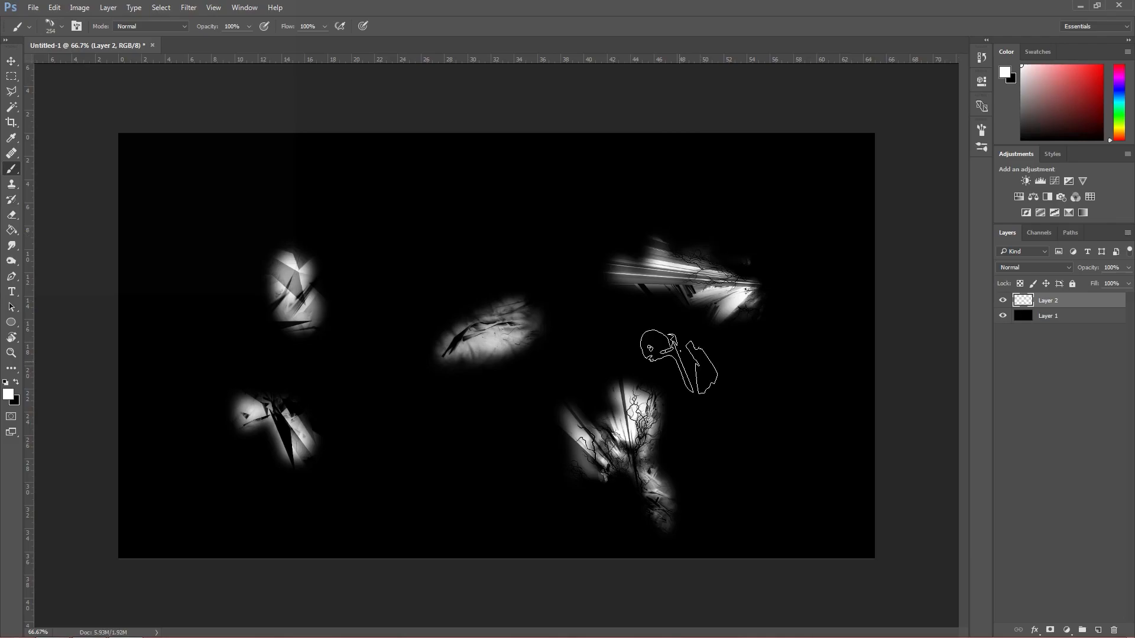
pyautogui.press('Ctrl+Z')
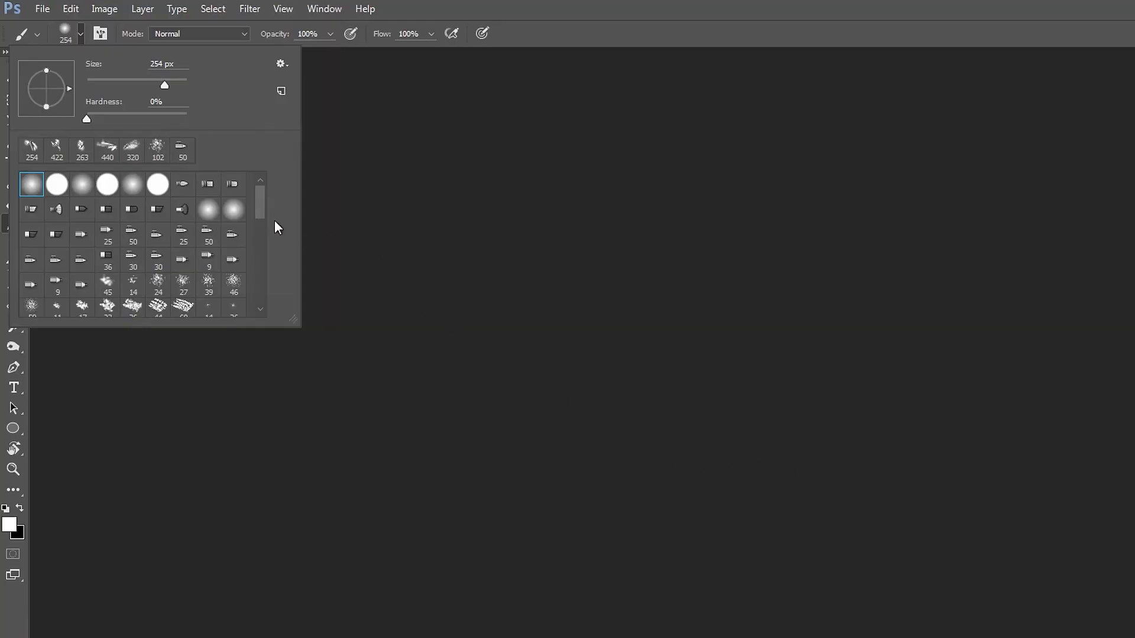
pyautogui.scroll(-3)
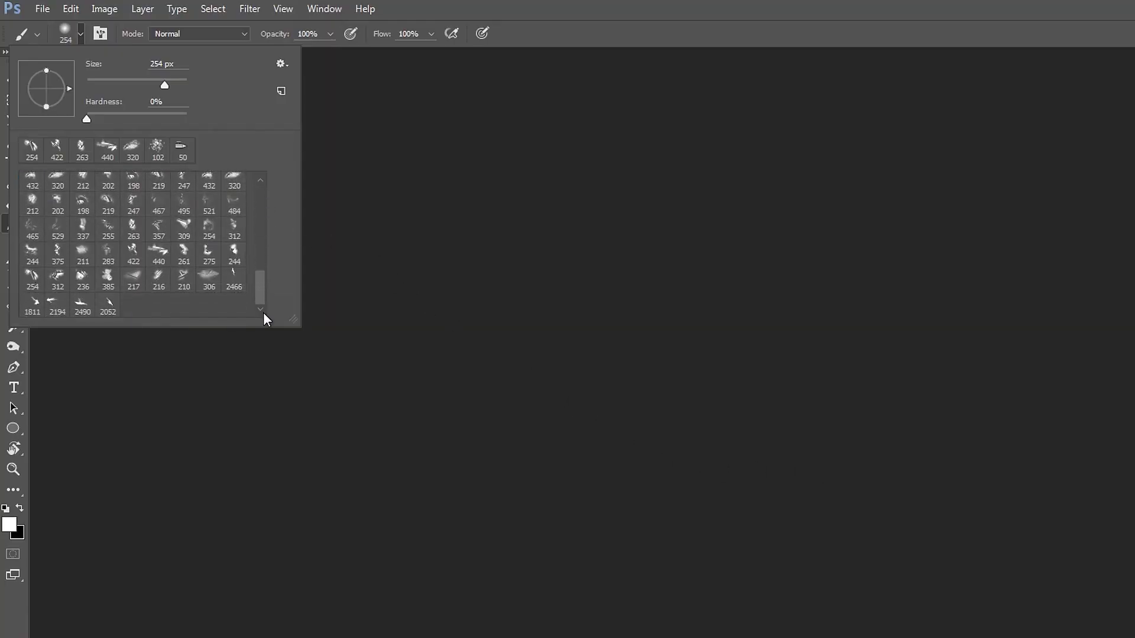
pyautogui.moveTo(459, 10)
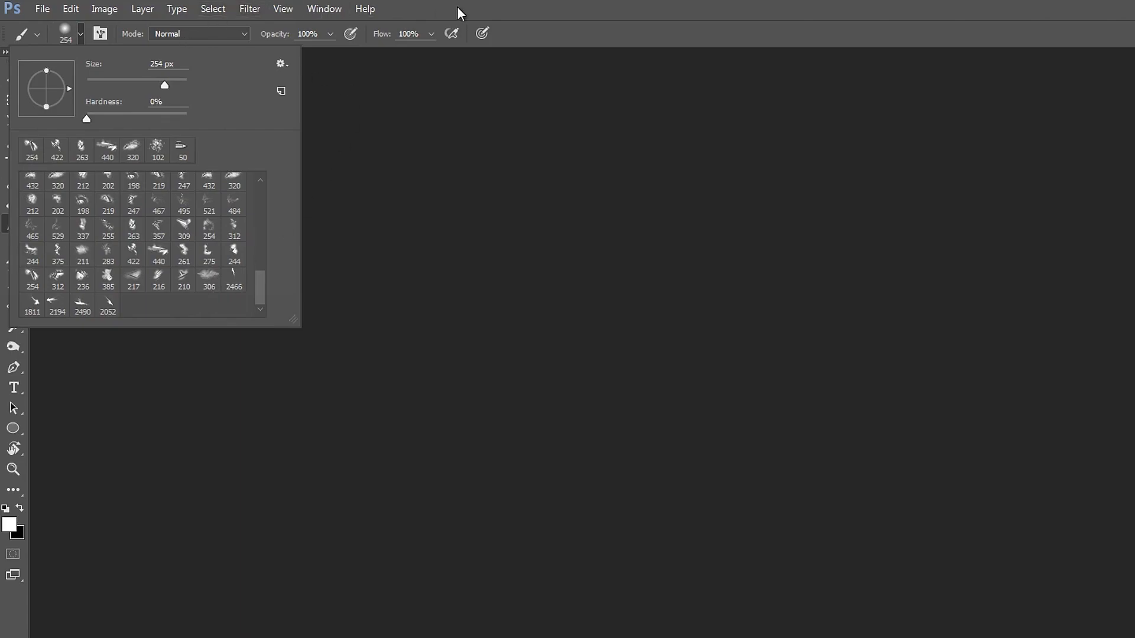
pyautogui.click(39, 12)
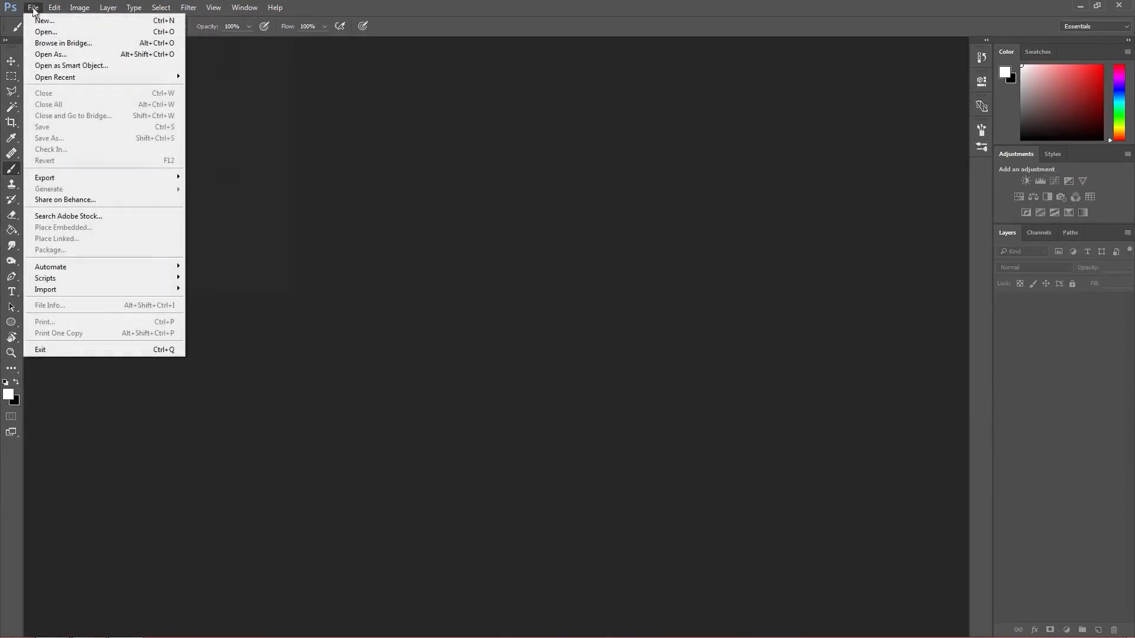
# - Create a new 1920×1080 pixel document with a black Layer 1
pyautogui.click(41, 24)
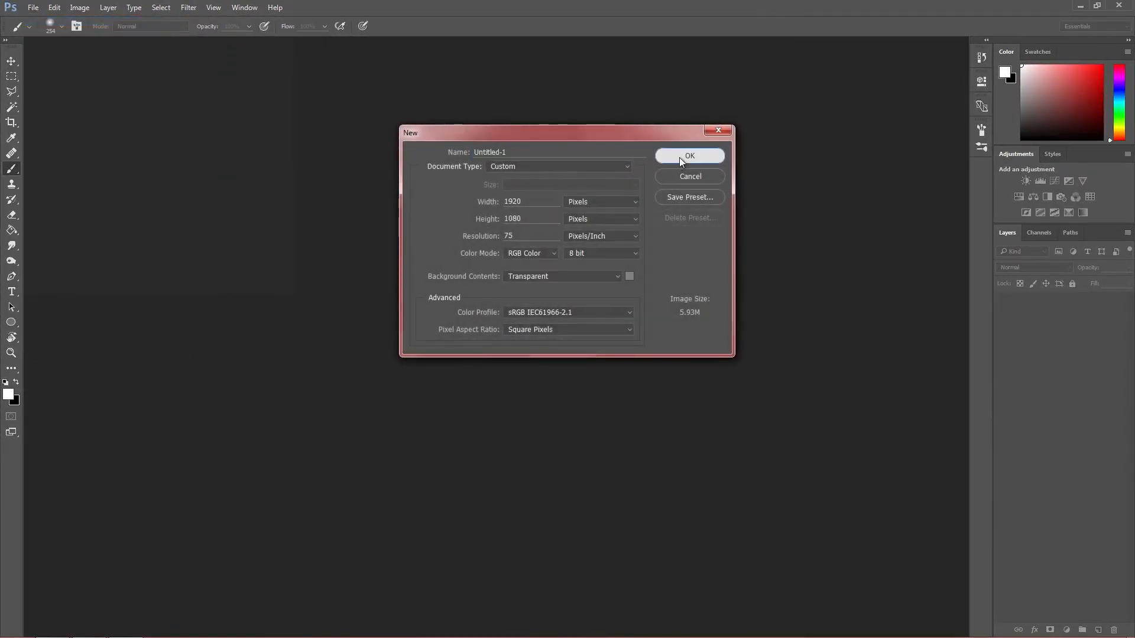
pyautogui.click(690, 155)
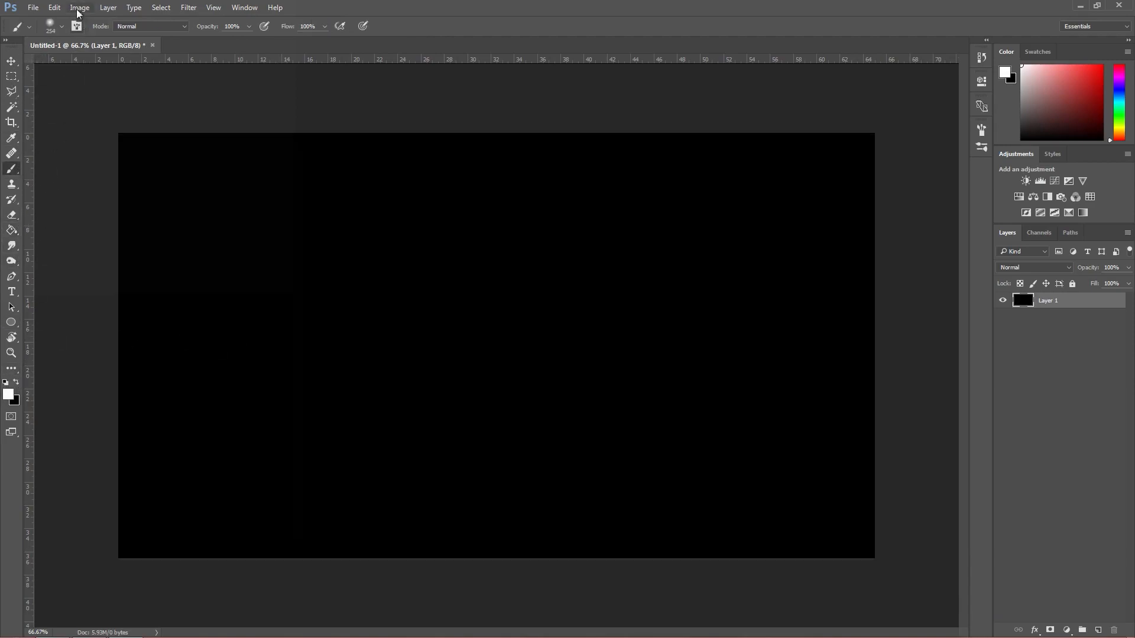
# - Pick the installed 2490 px brush, then reopen the picker to browse the new brush shapes
pyautogui.click(53, 28)
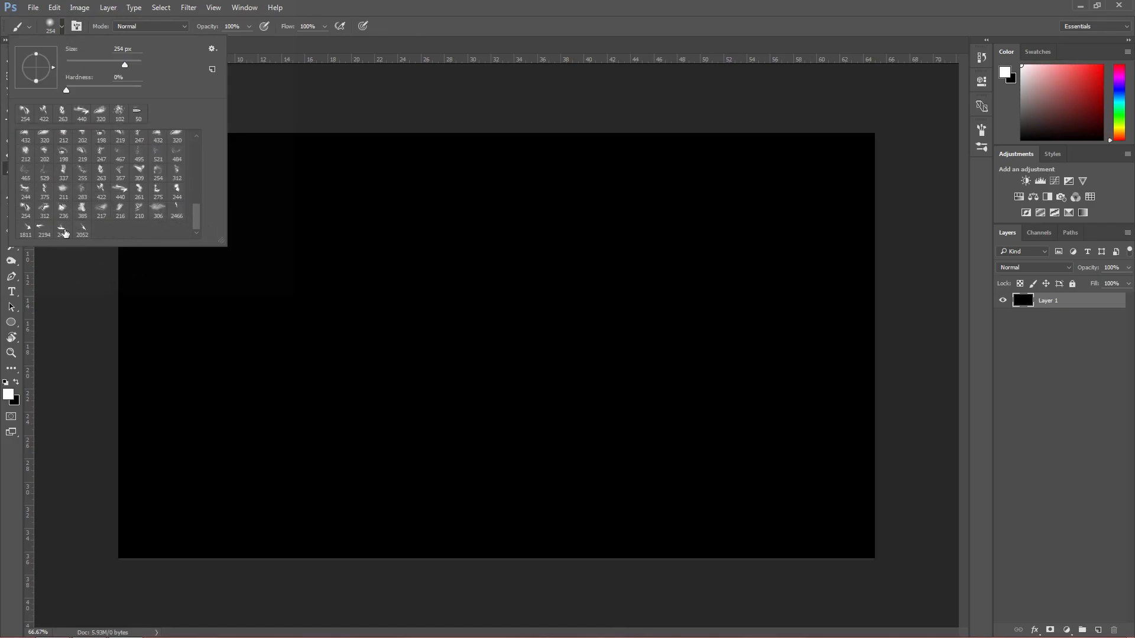
pyautogui.click(63, 229)
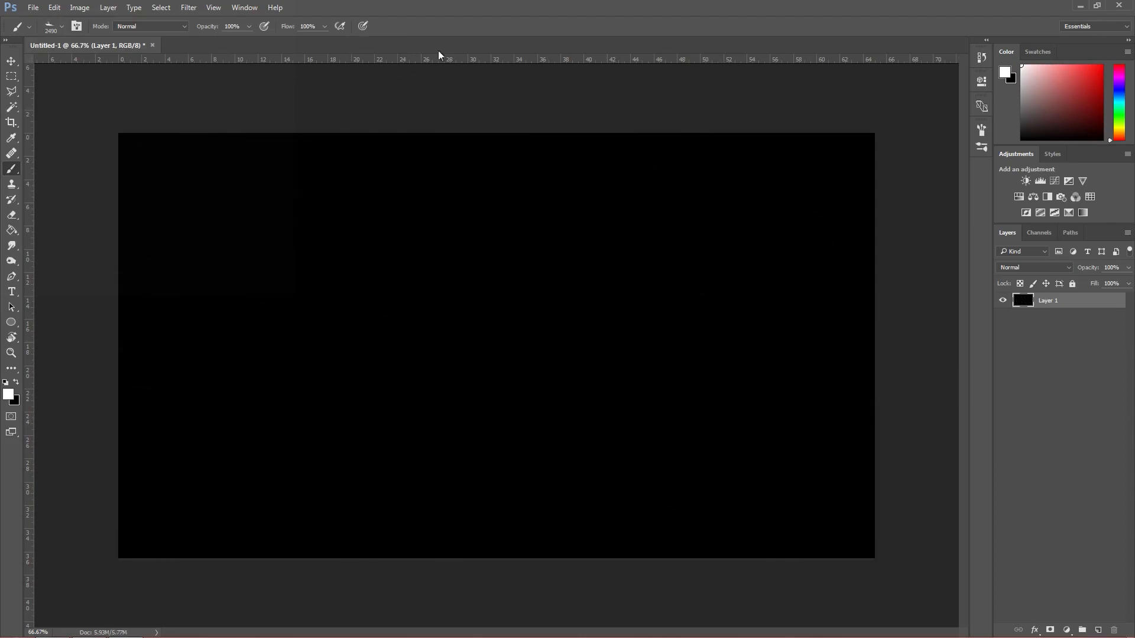
pyautogui.click(49, 26)
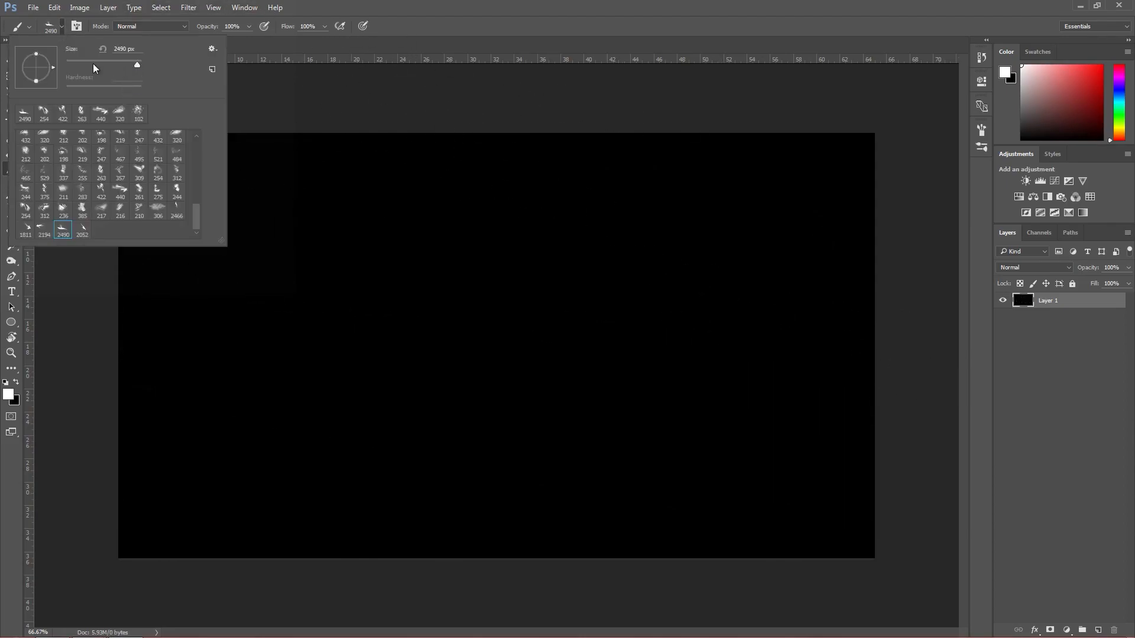
pyautogui.click(7, 50)
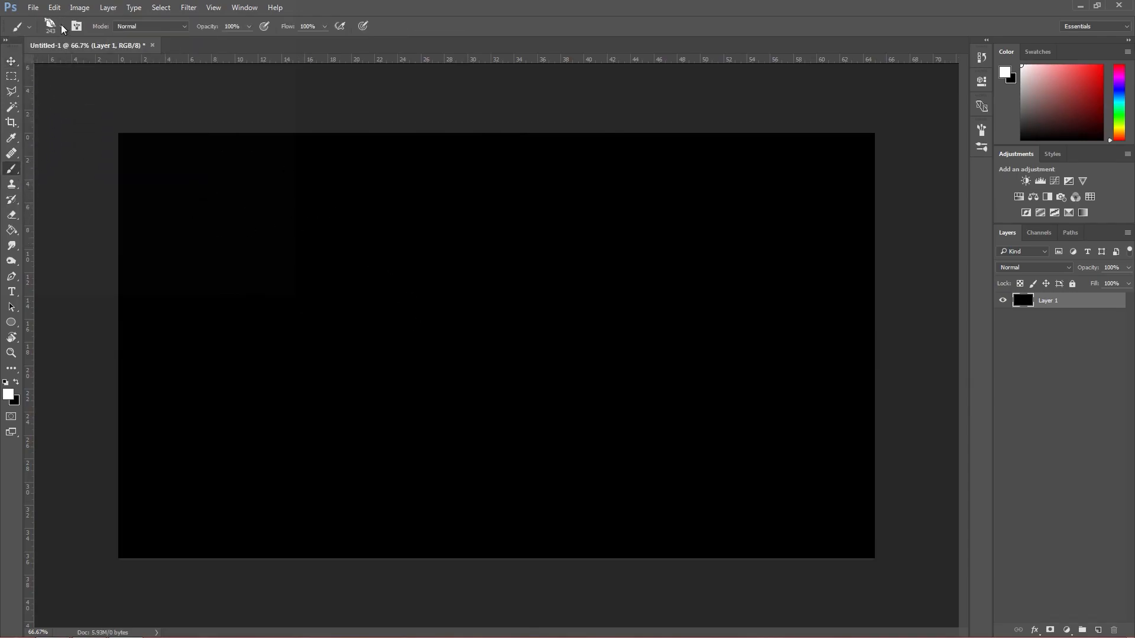
pyautogui.click(46, 26)
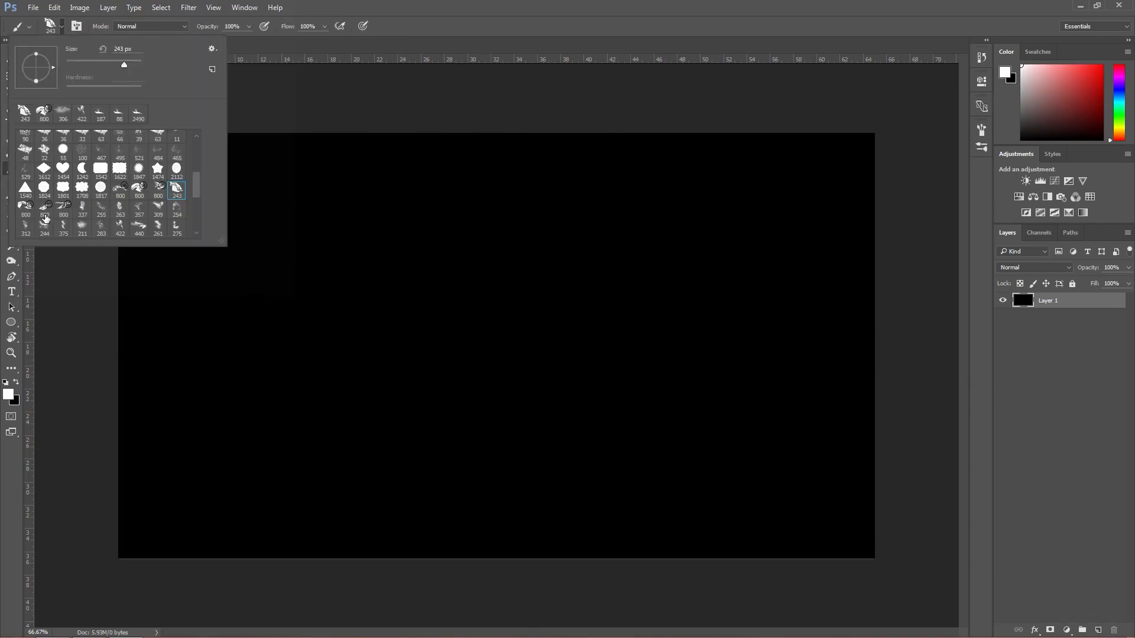